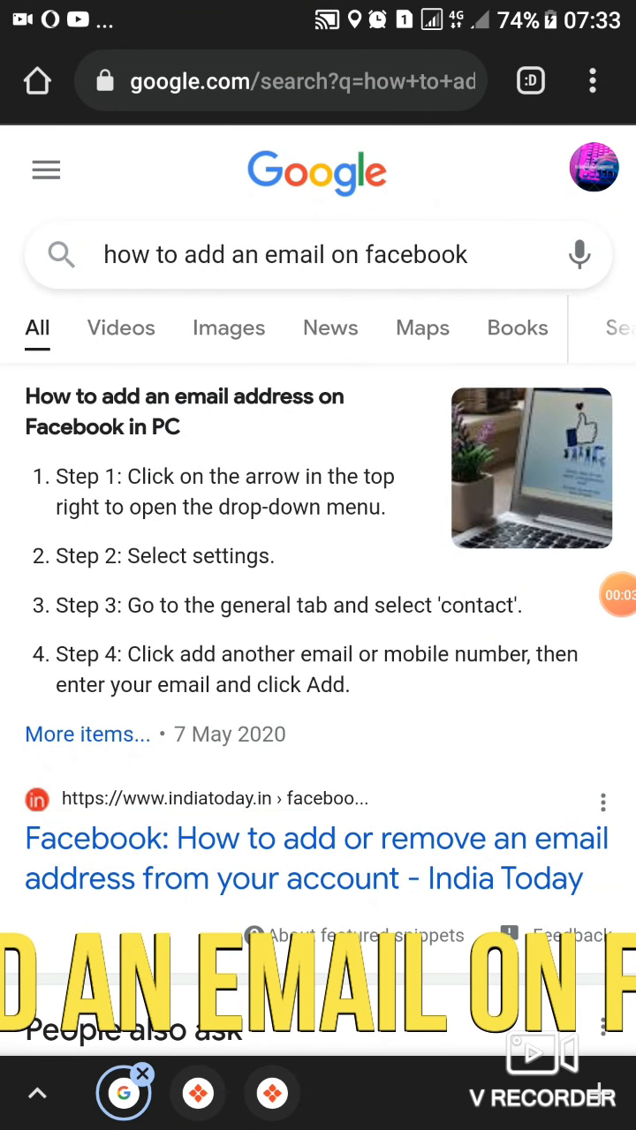
Scroll through Google's featured snippet on adding an email to Facebook
scroll("down", 3)
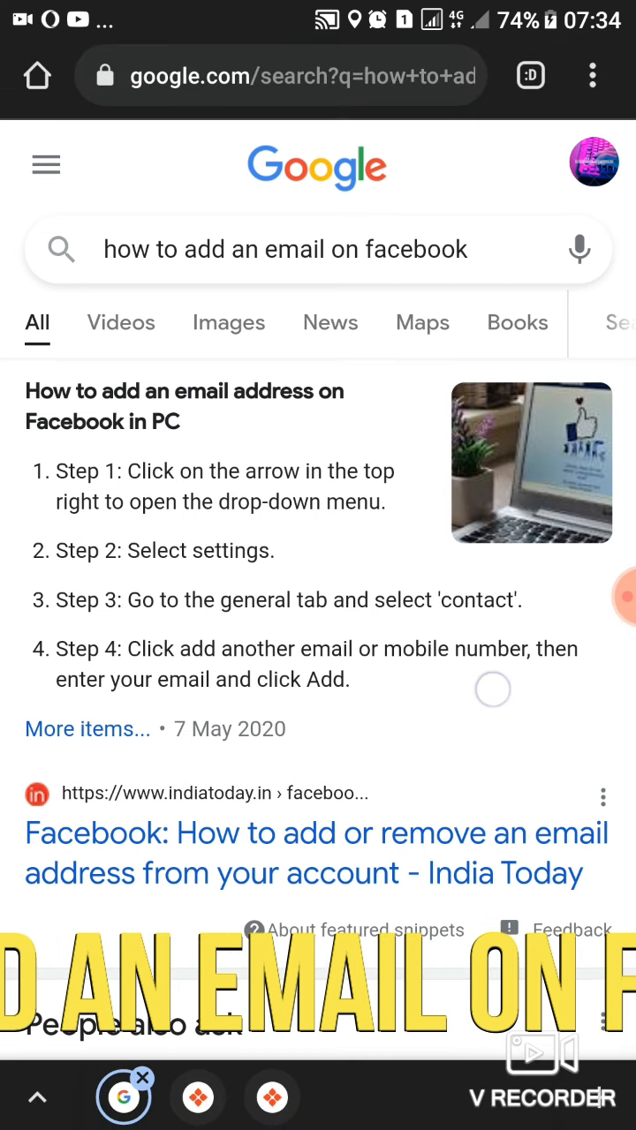
scroll("down", 3)
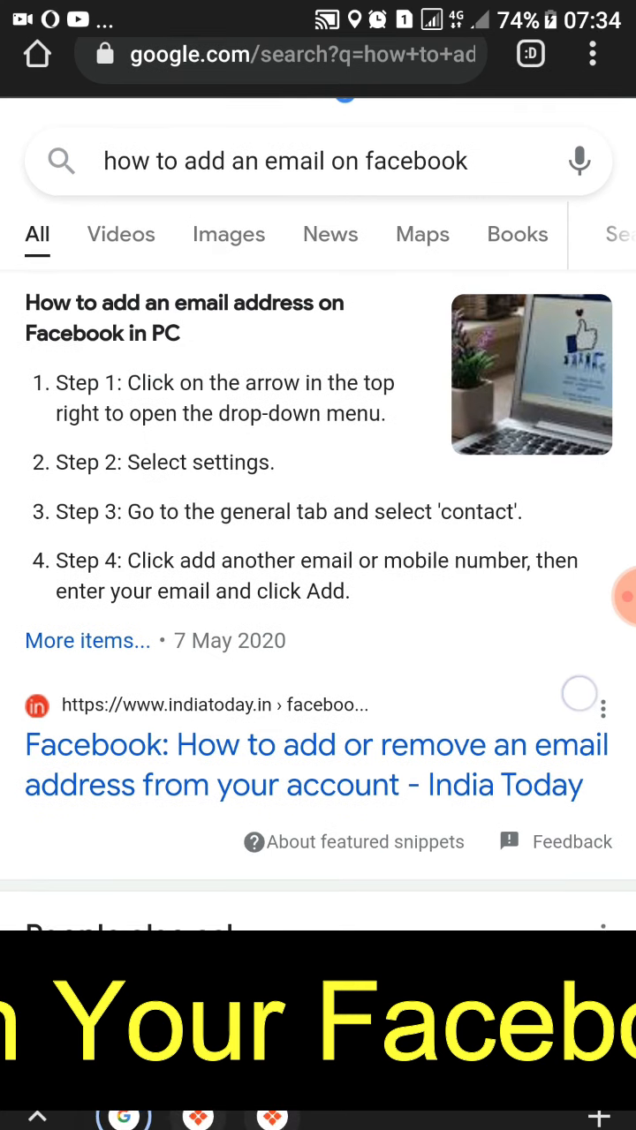
scroll("down", 3)
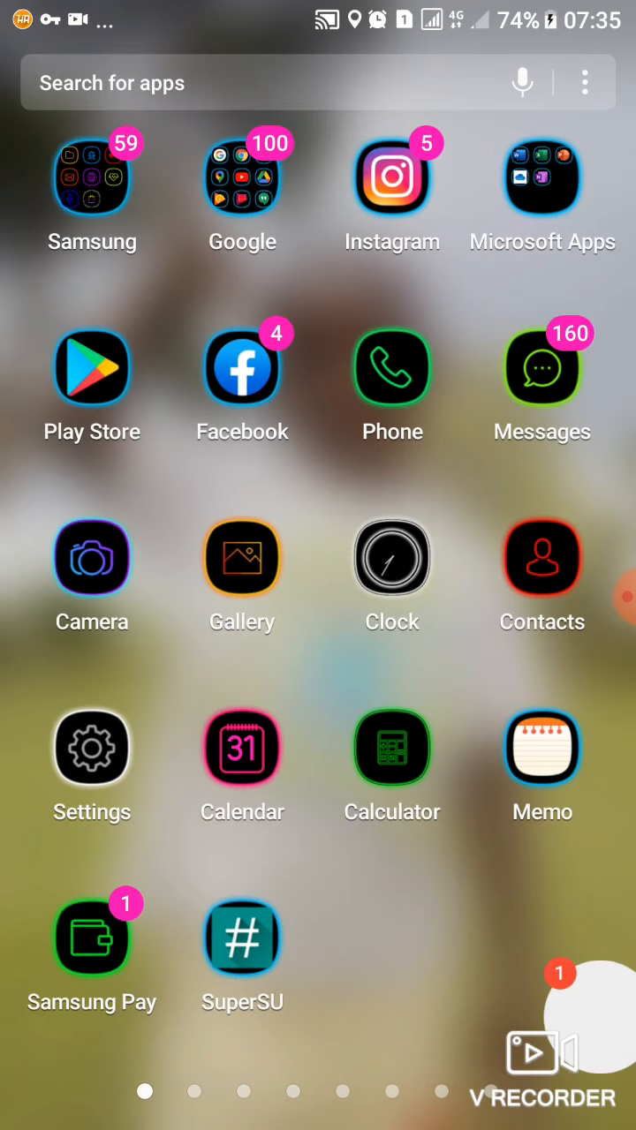
Launch Facebook and reach Personal and Account Information under Settings & Privacy
left_click(241, 365)
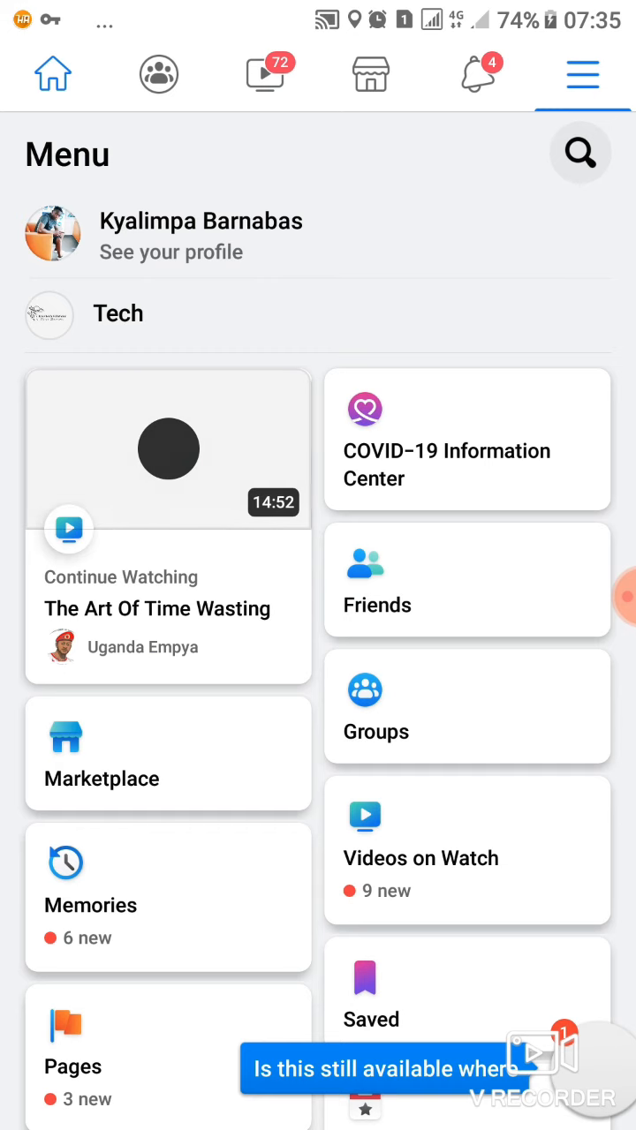
scroll("down", 3)
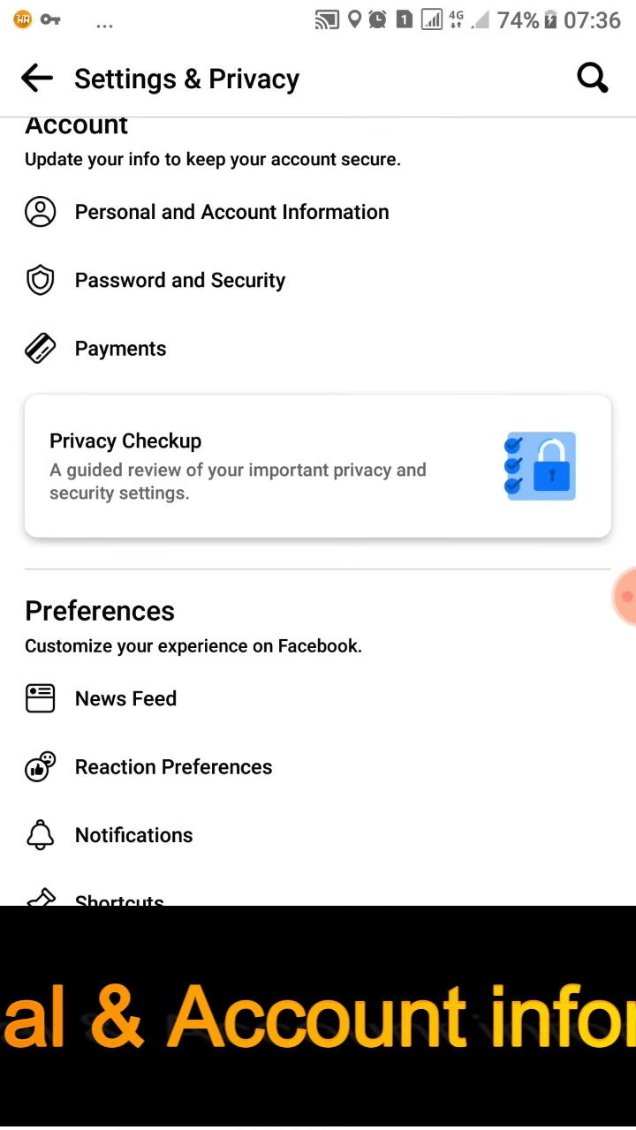
left_click(231, 212)
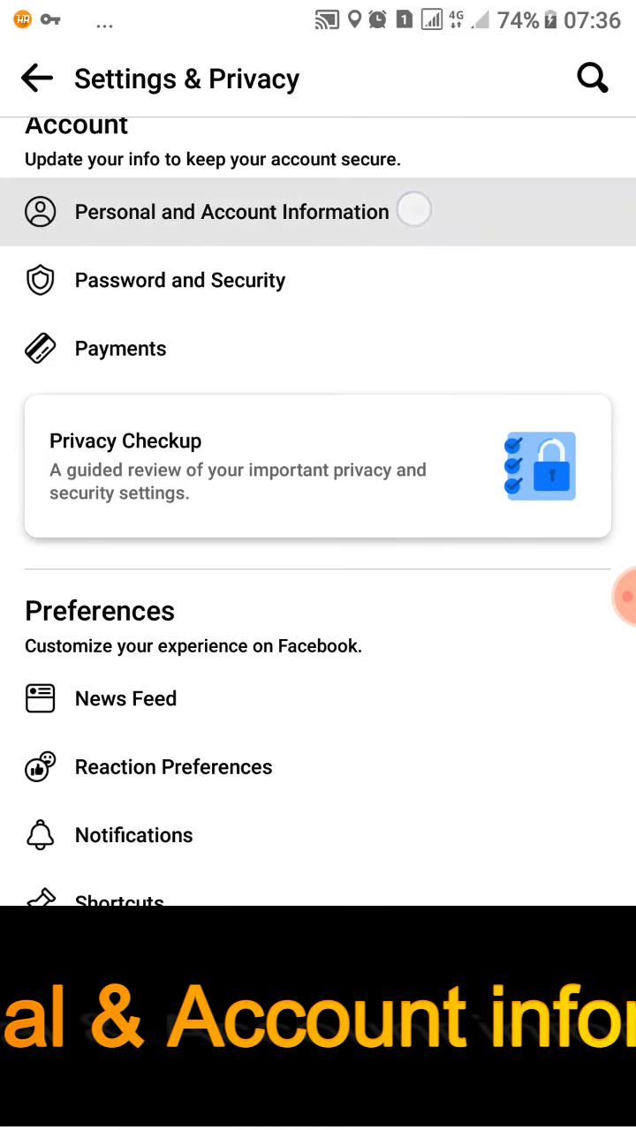
left_click(231, 212)
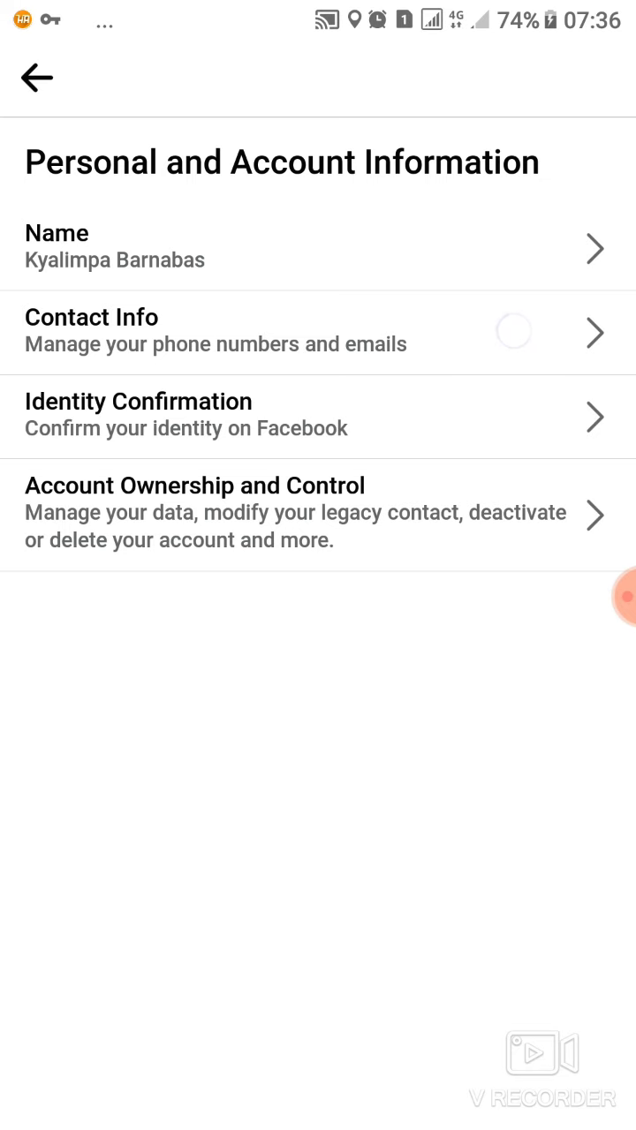
Go to Contact Info and choose Add Email Address
left_click(216, 331)
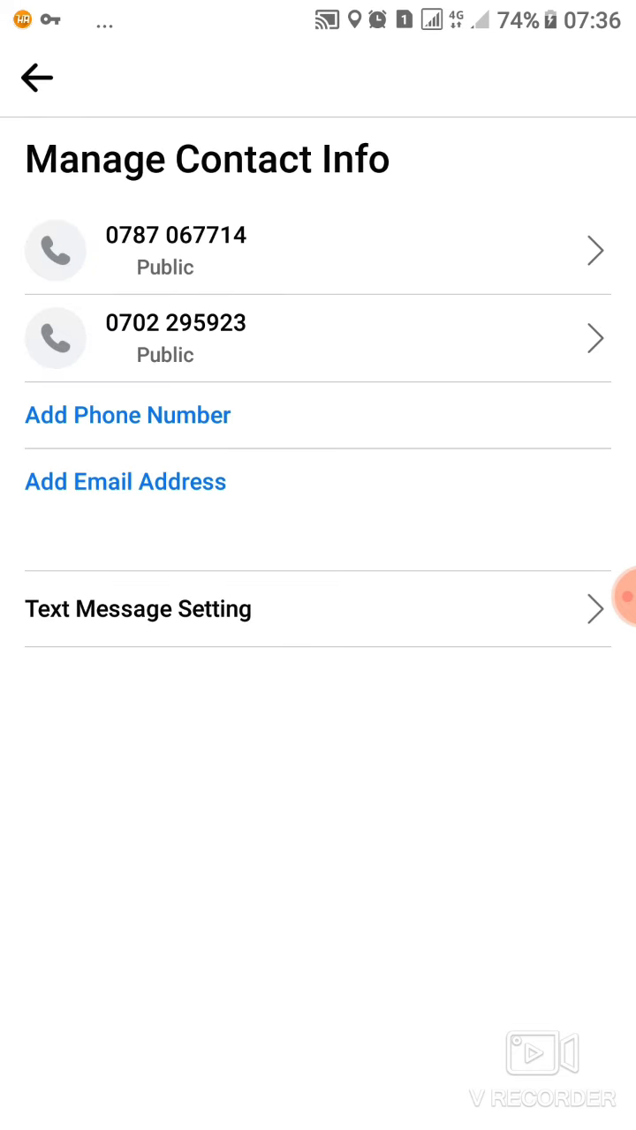
left_click(126, 482)
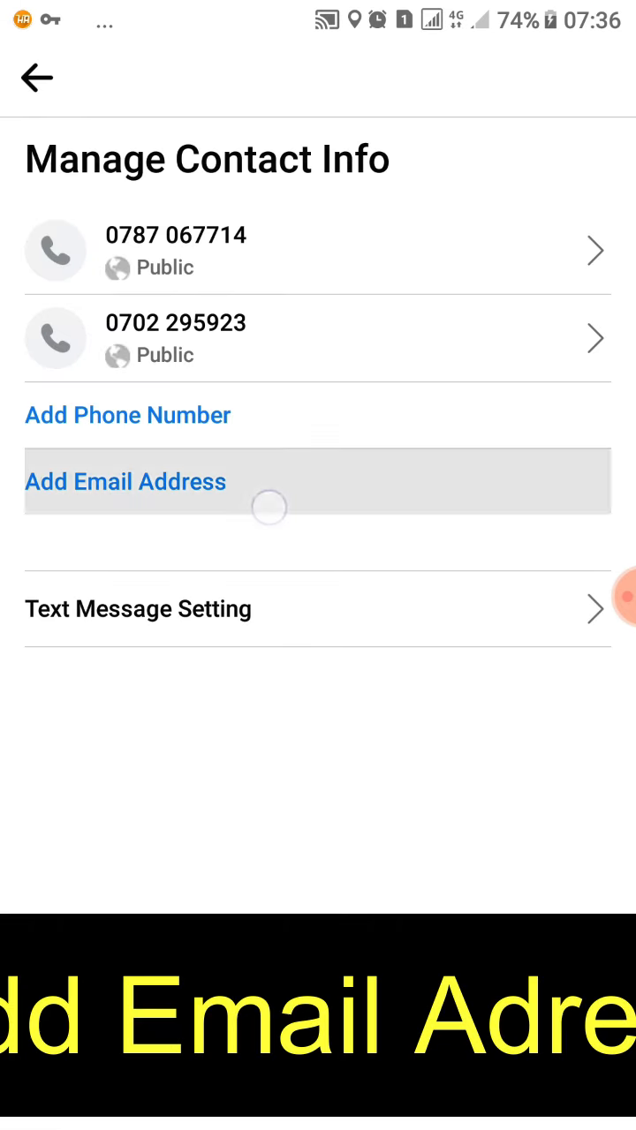
left_click(126, 481)
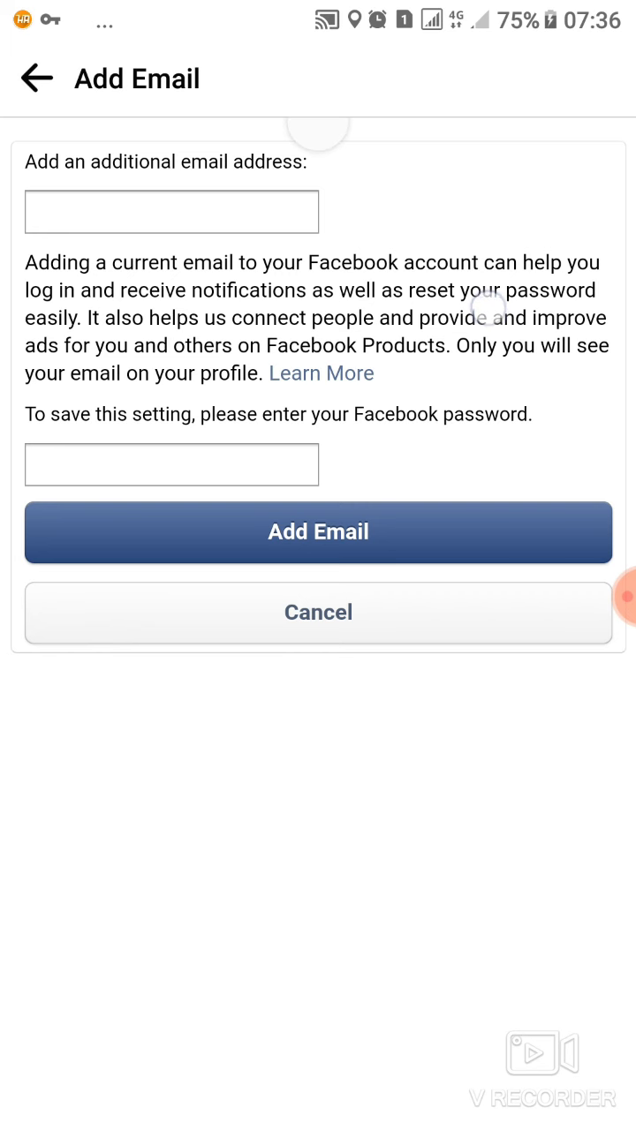
Enter the new Gmail address and account password, then submit with Add Email
left_click(171, 211)
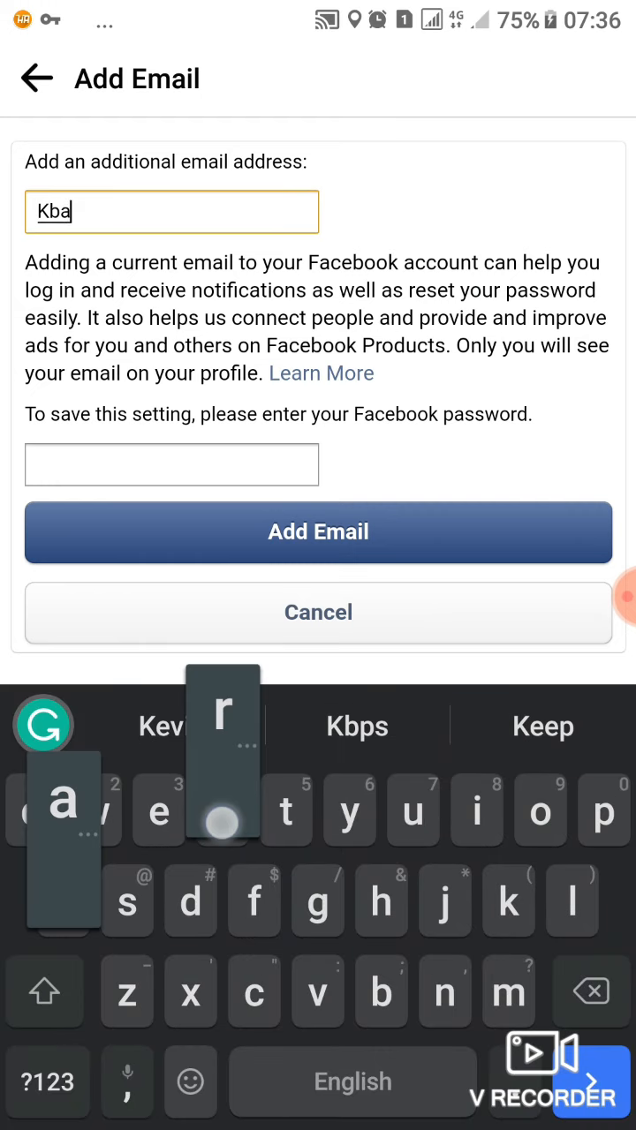
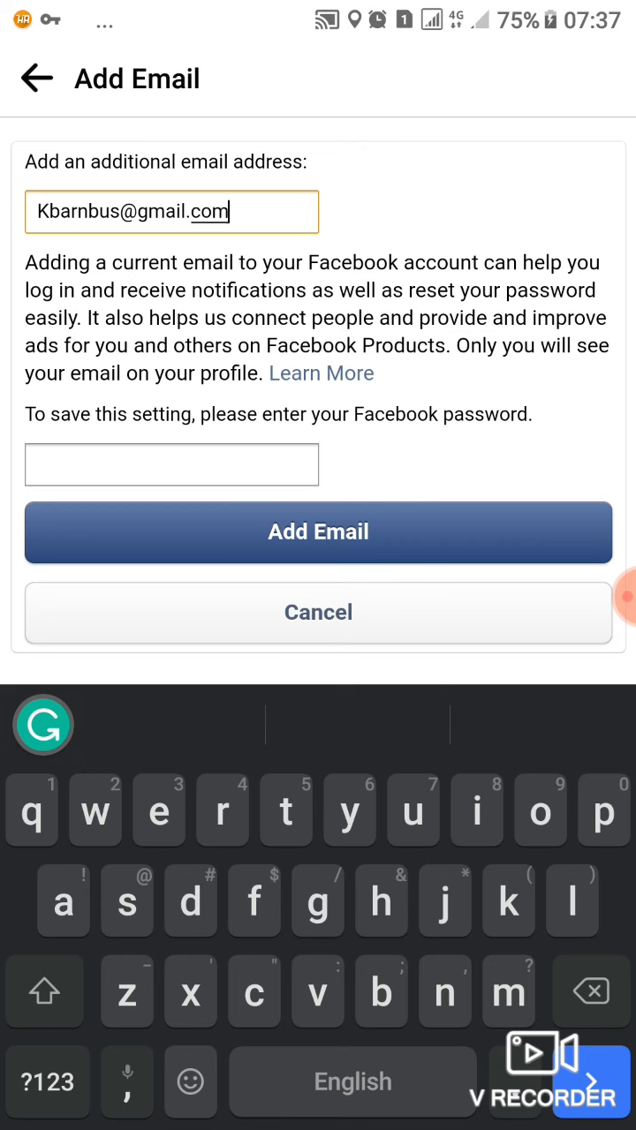
left_click(171, 464)
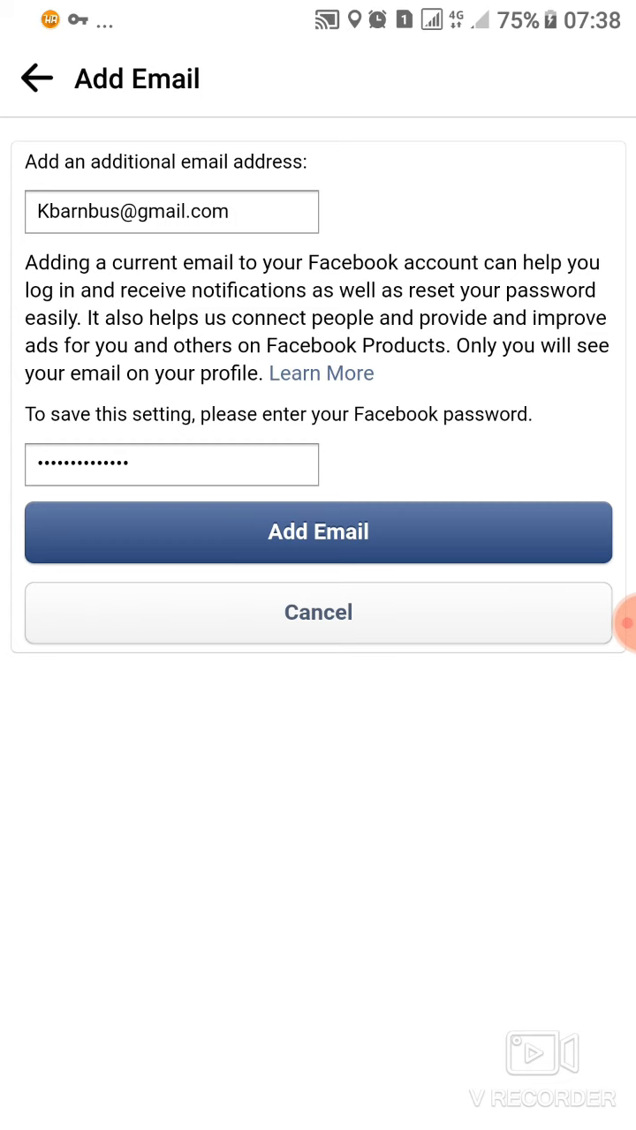
left_click(318, 532)
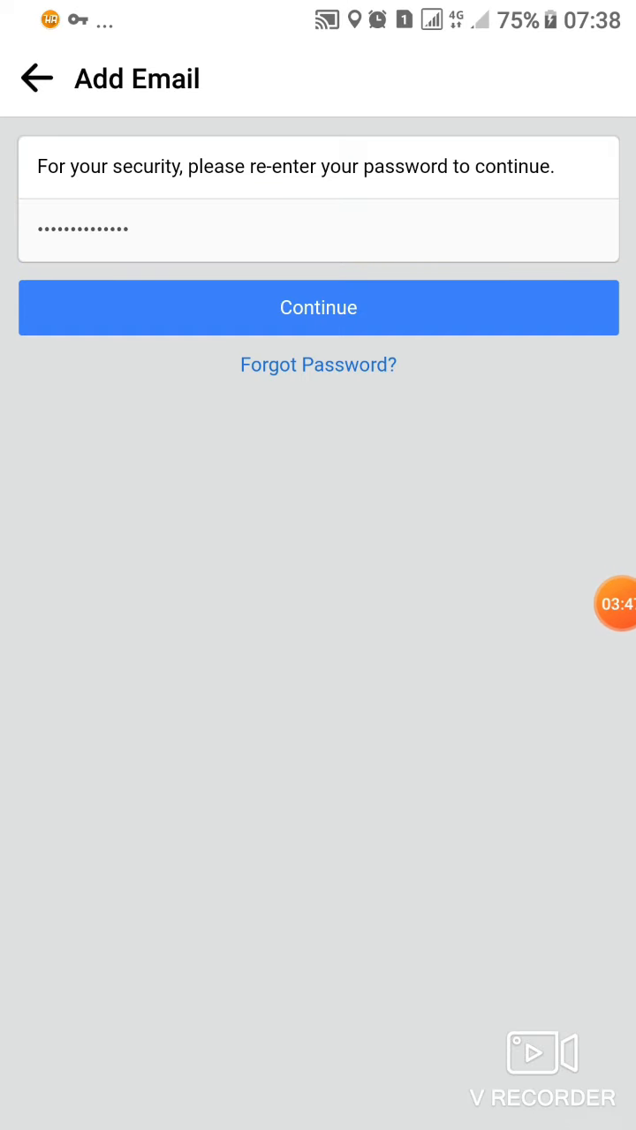
Continue past the password prompt and start confirming the pending Gmail address
left_click(318, 308)
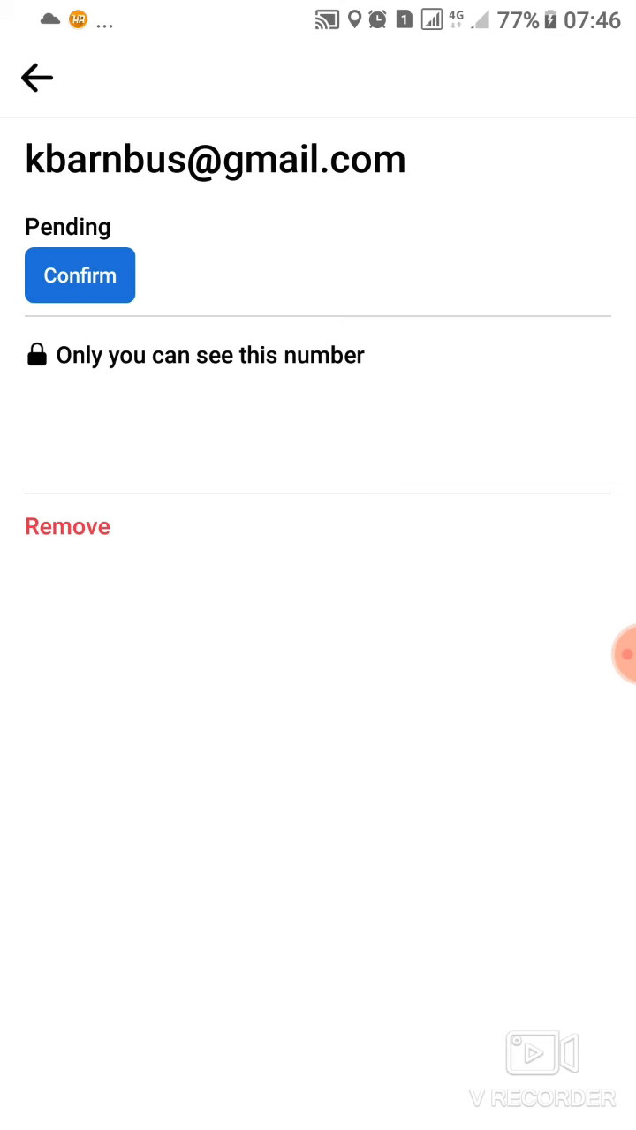
left_click(79, 274)
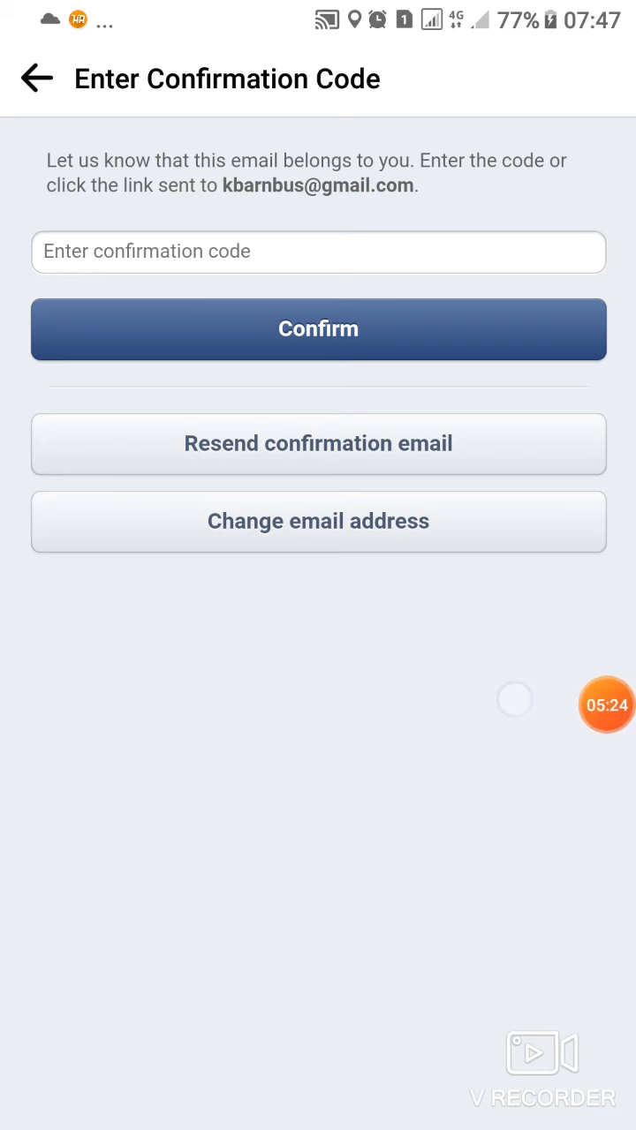
Tap Confirm on the pending address to reach the confirmation-code screen
left_click(605, 704)
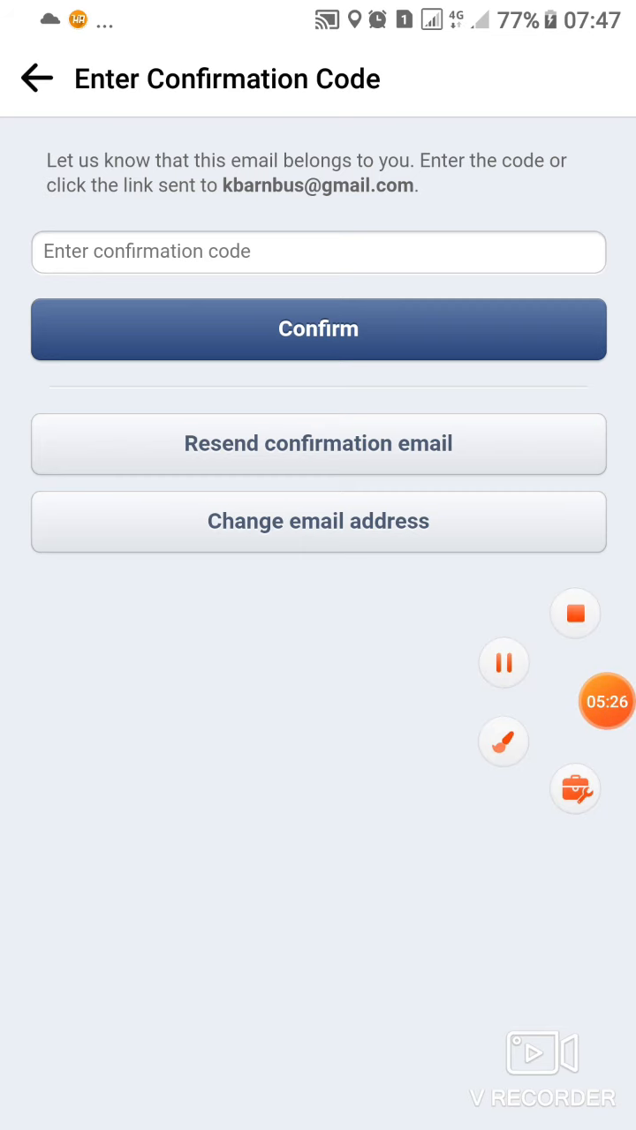